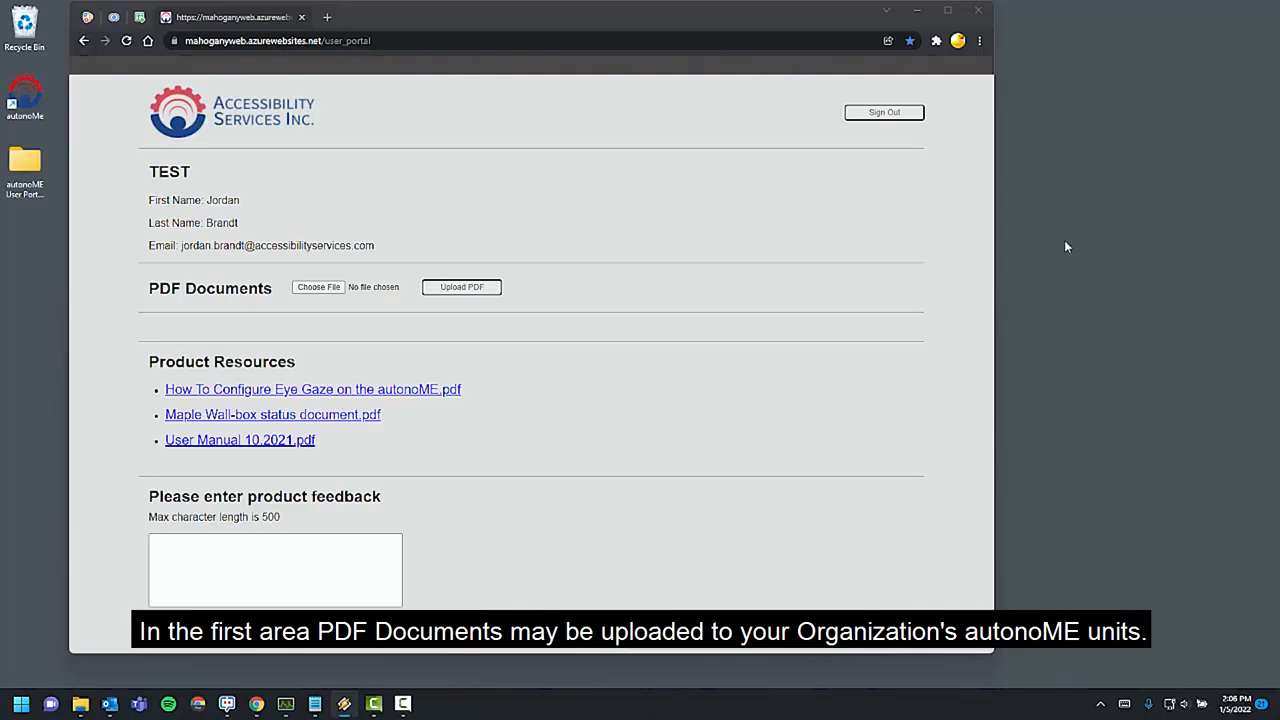
{"action": "mouse_move", "coordinate": [120, 288]}
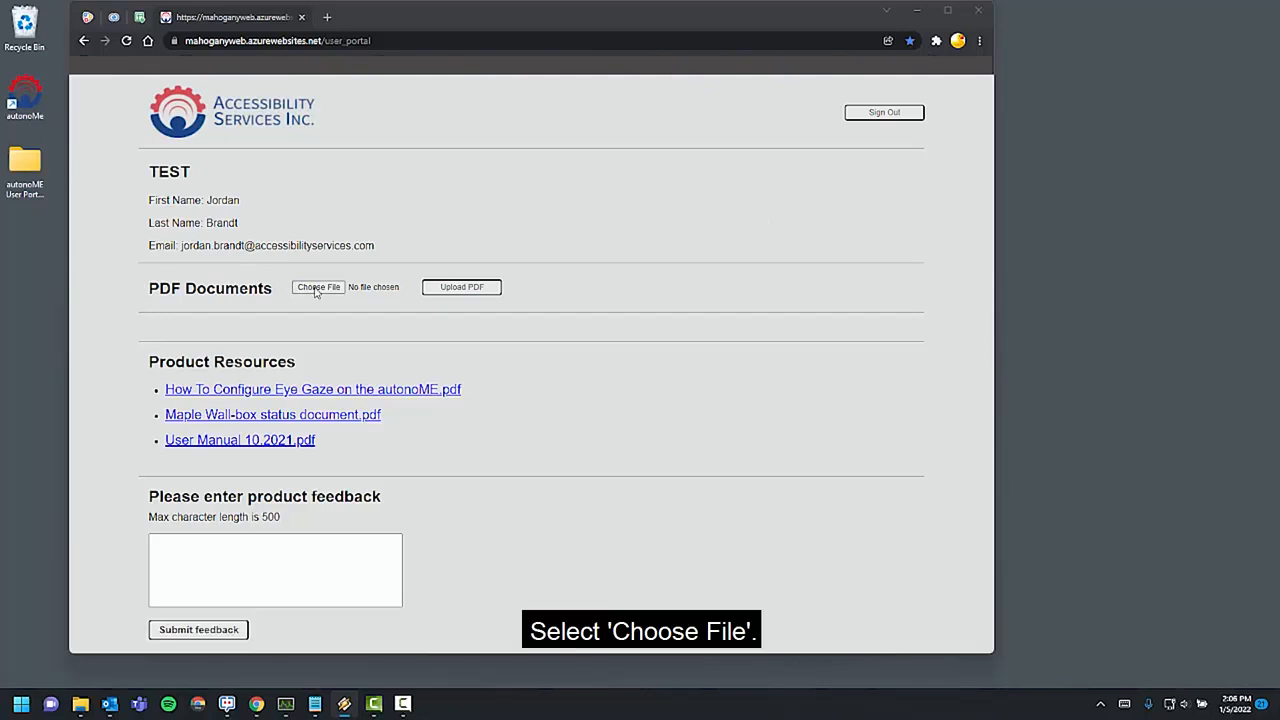
Step: Choose Independence.pdf as the file to upload under PDF Documents
{"action": "left_click", "coordinate": [318, 287]}
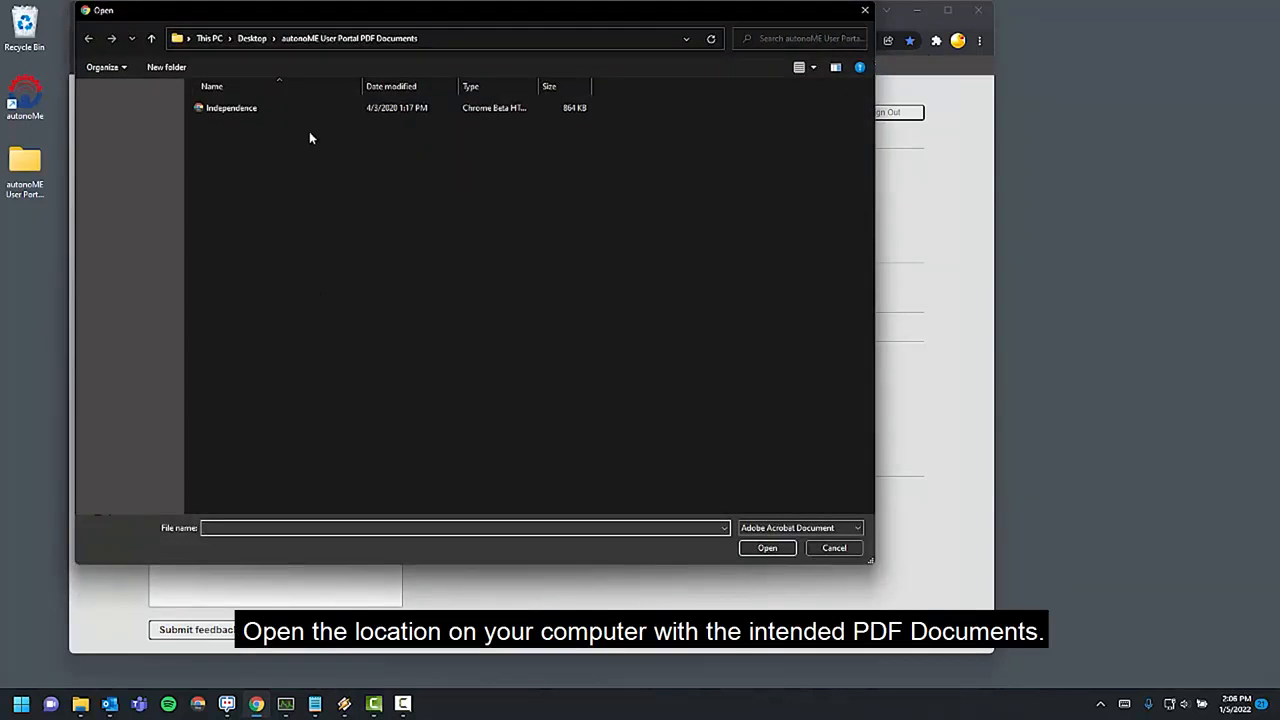
{"action": "mouse_move", "coordinate": [300, 145]}
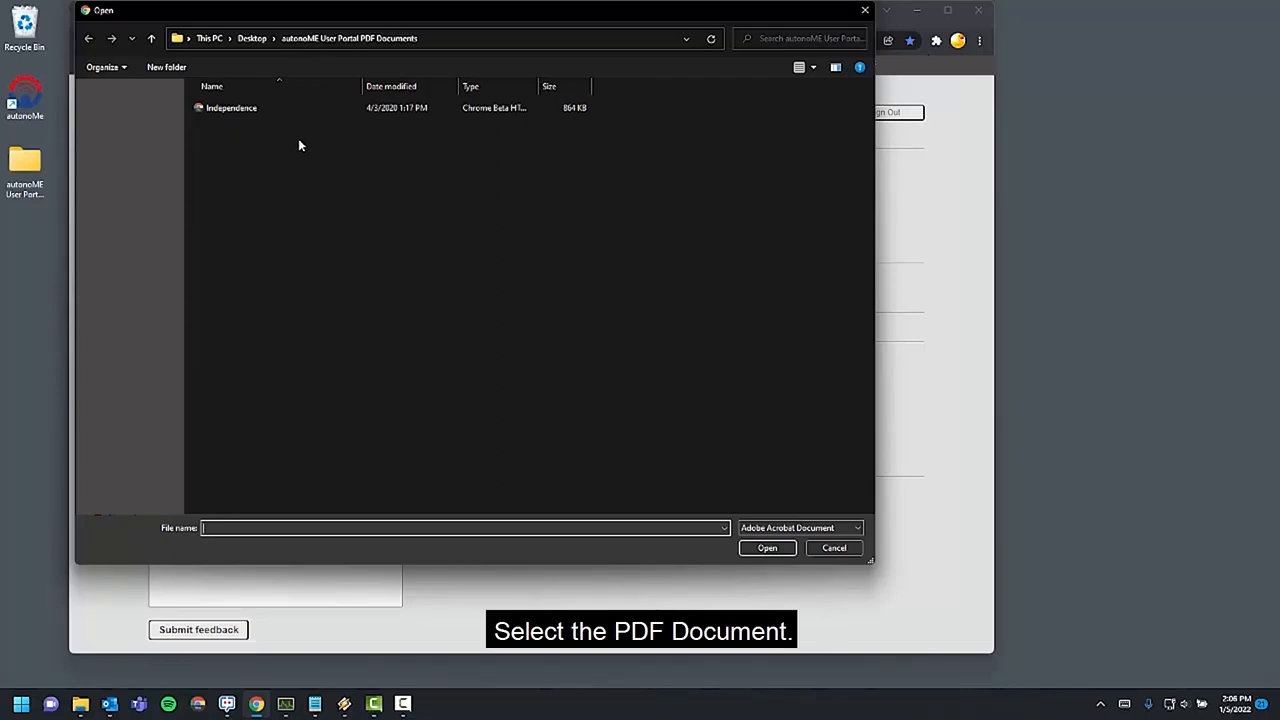
{"action": "left_click", "coordinate": [231, 107]}
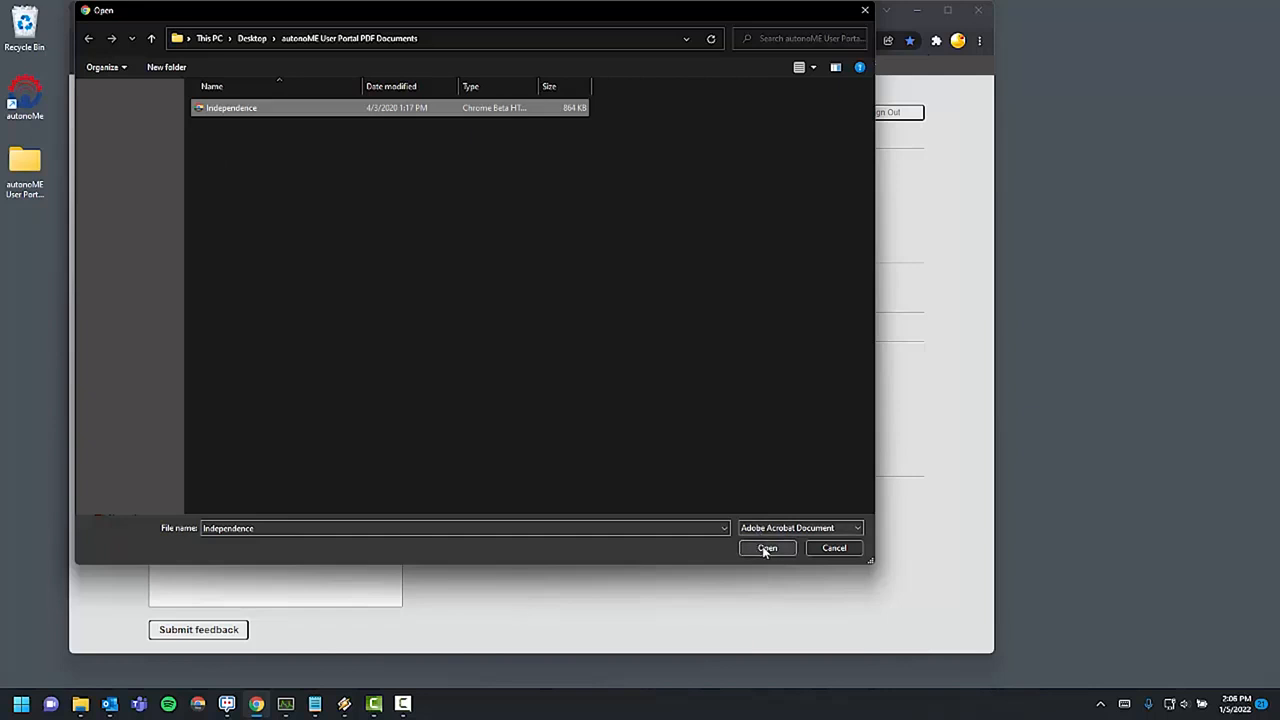
{"action": "left_click", "coordinate": [767, 548]}
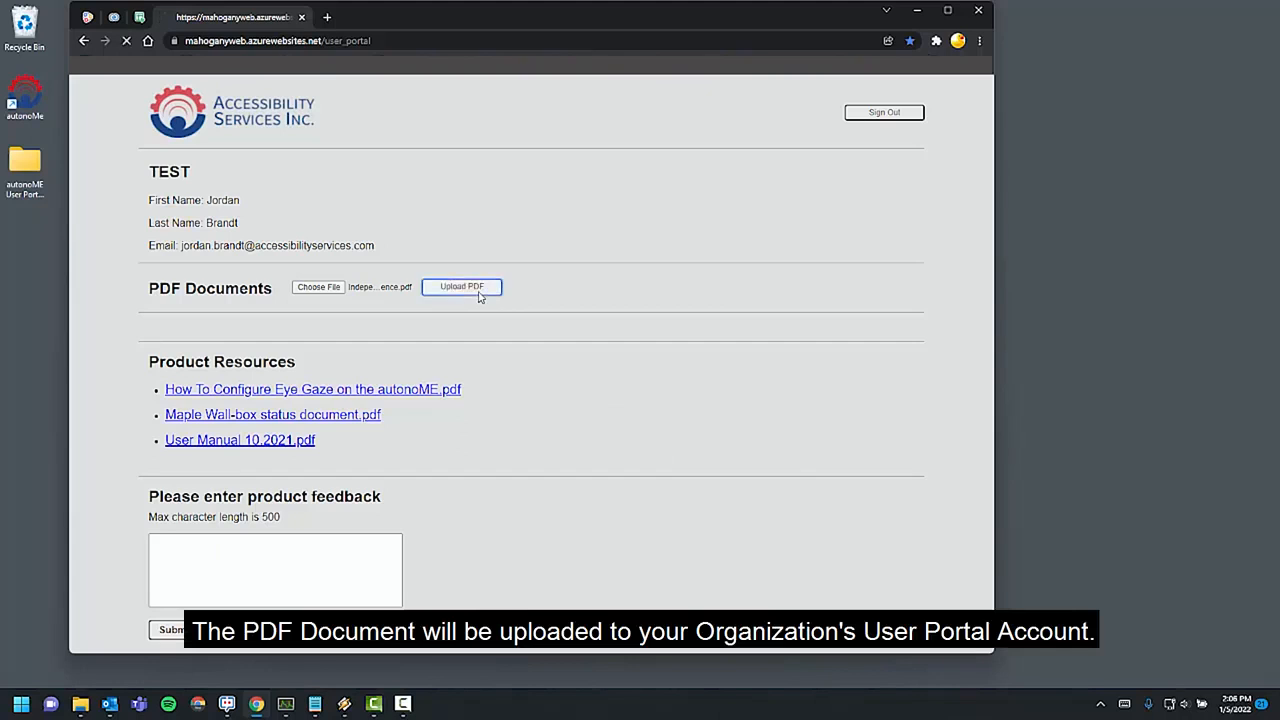
Step: Upload Independence.pdf so it appears under PDF Documents with a delete option
{"action": "left_click", "coordinate": [461, 287]}
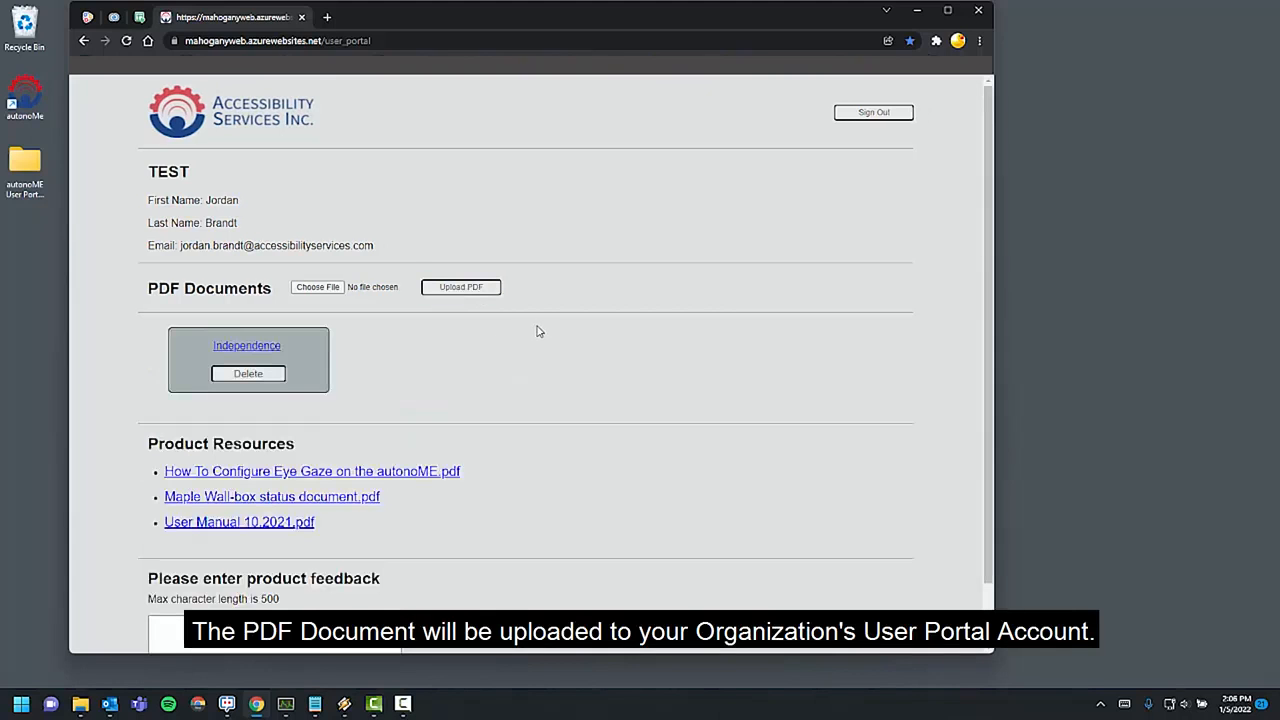
{"action": "mouse_move", "coordinate": [362, 366]}
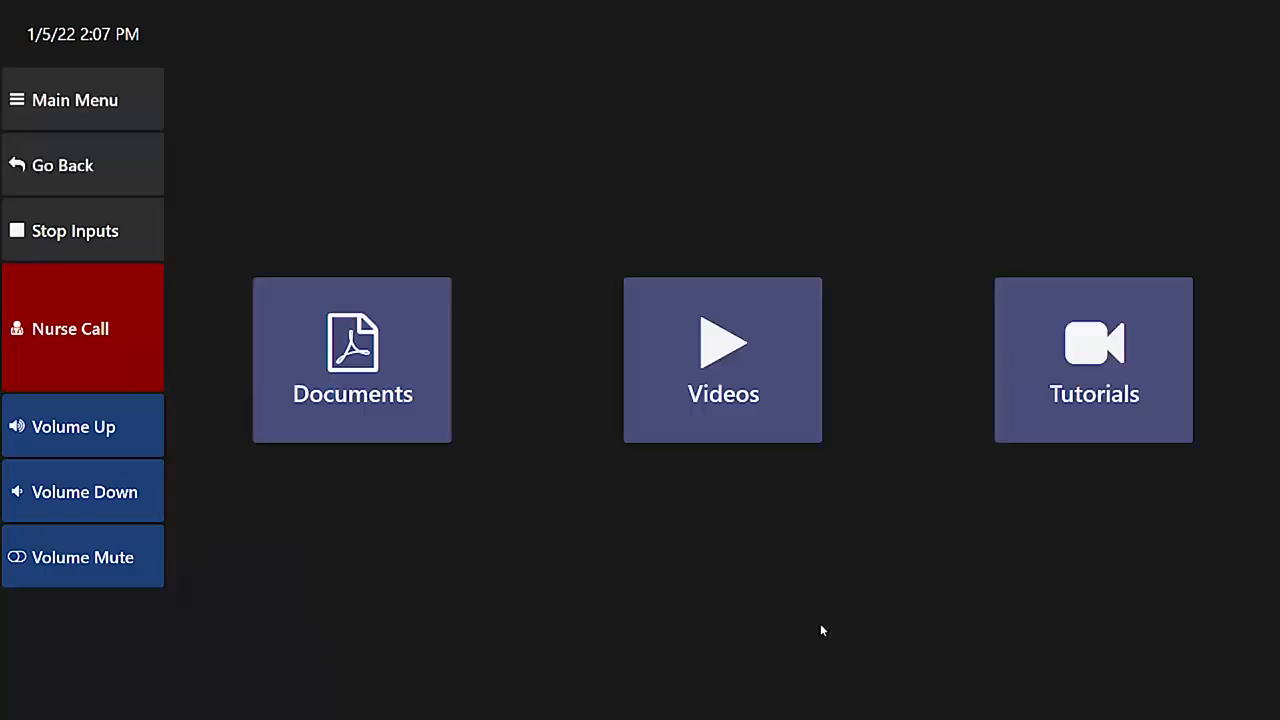
Step: Switch to the autonoME app's Documents, Videos and Tutorials screen
{"action": "left_click", "coordinate": [352, 360]}
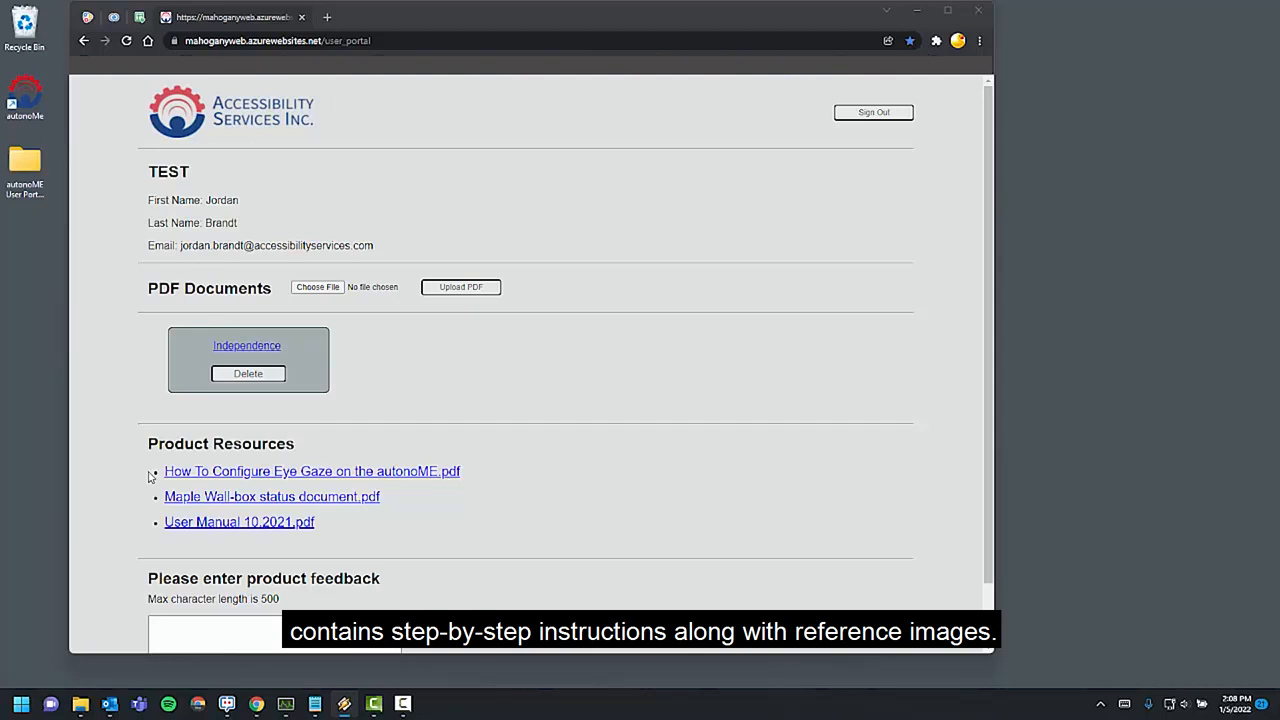
{"action": "scroll", "scroll_direction": "down", "scroll_amount": 3}
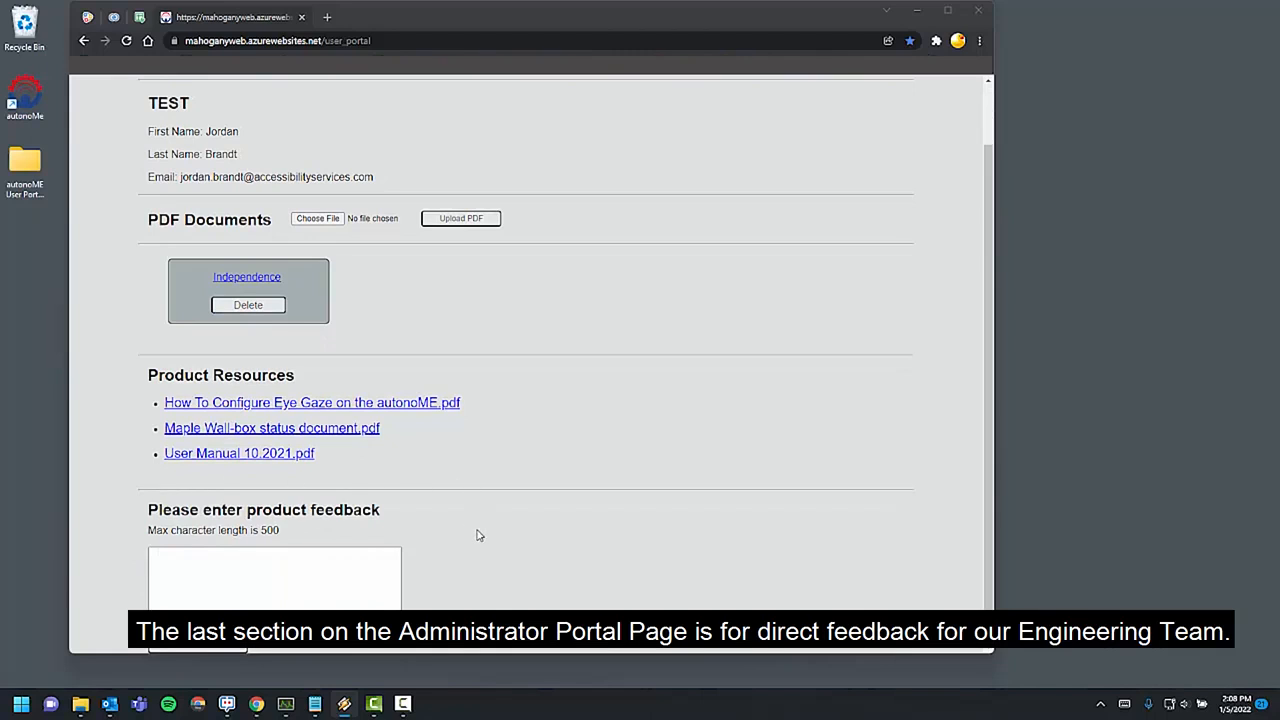
{"action": "mouse_move", "coordinate": [423, 590]}
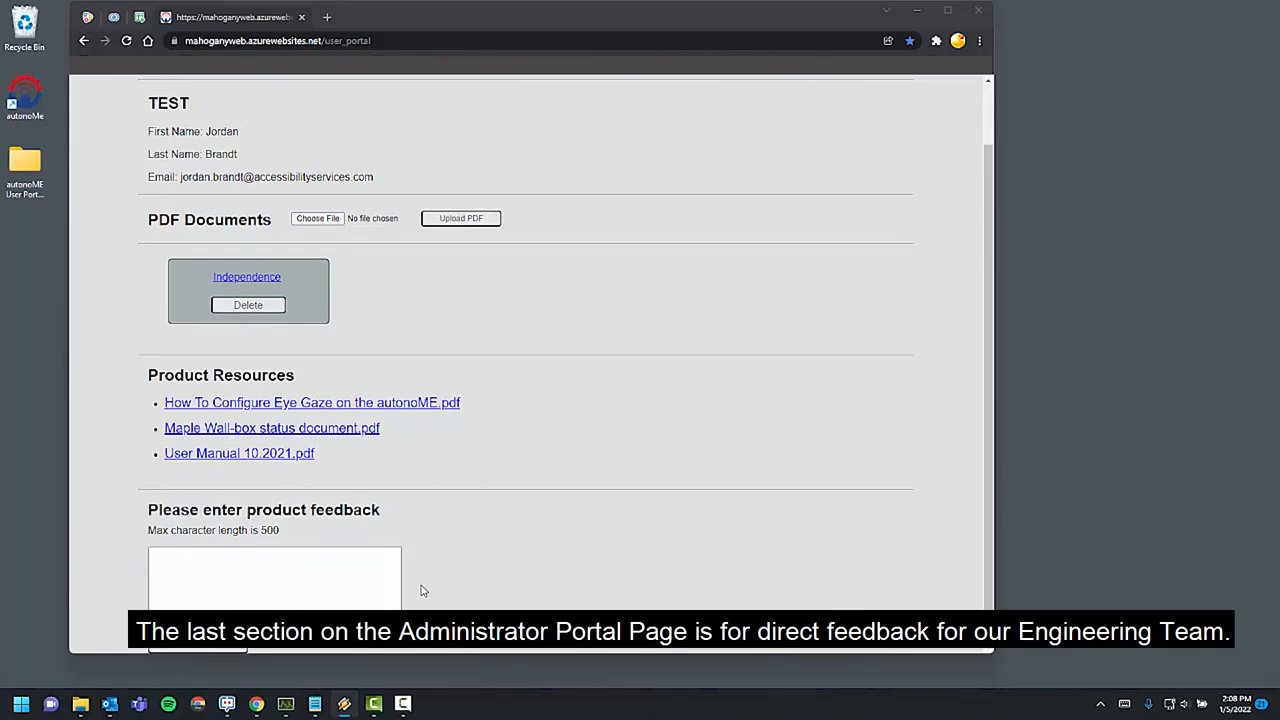